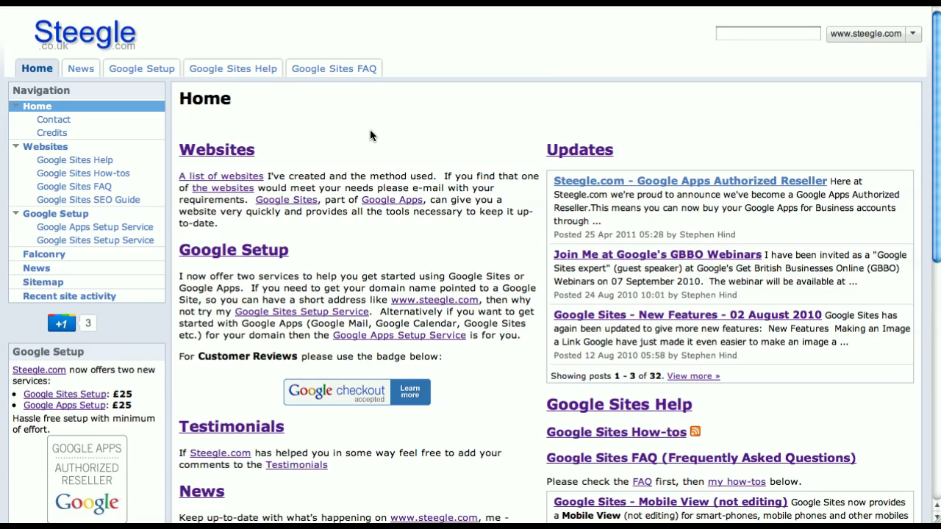
{"action": "mouse_move", "coordinate": [435, 108]}
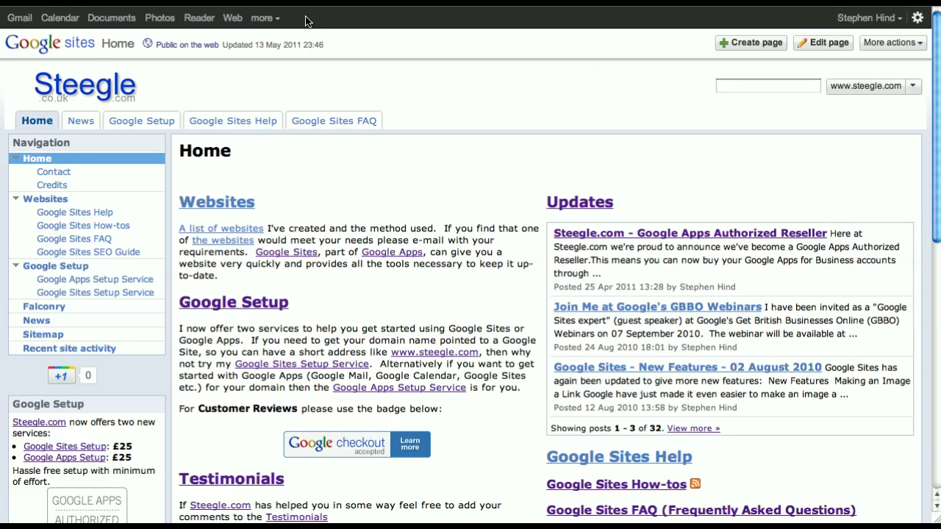
{"action": "mouse_move", "coordinate": [335, 79]}
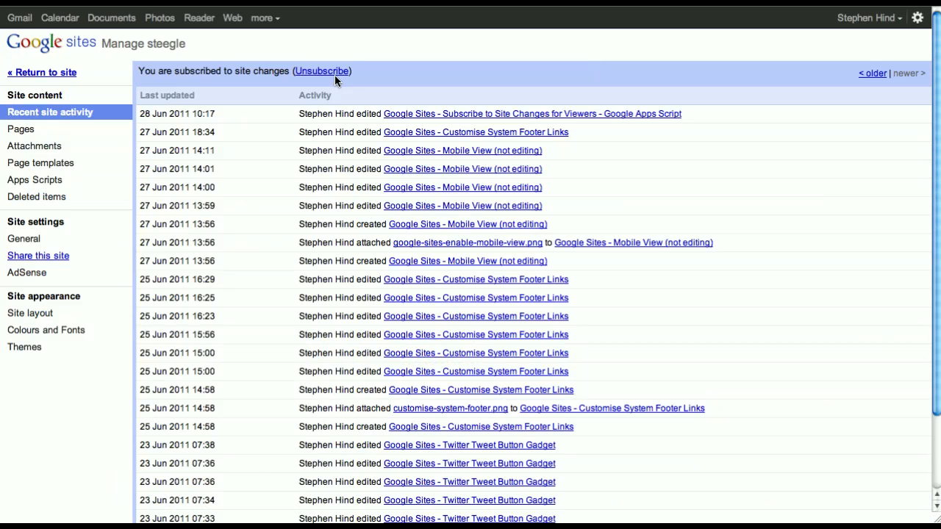
{"action": "mouse_move", "coordinate": [150, 227]}
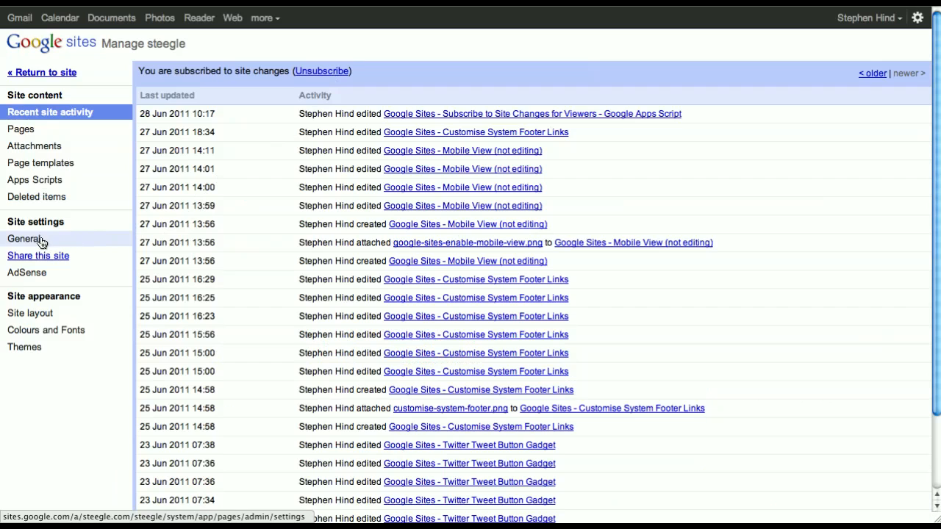
Go to the site's General settings from Manage site.
{"action": "left_click", "coordinate": [23, 238]}
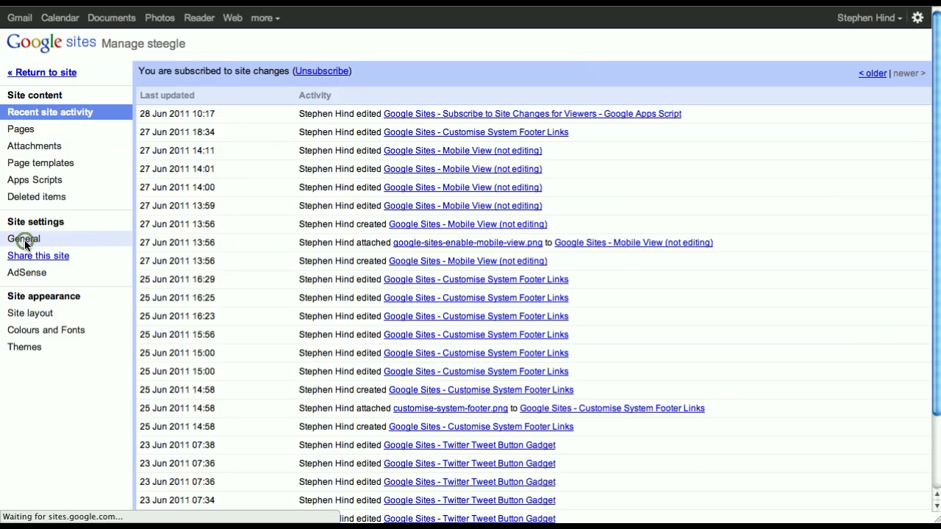
Enable 'Automatically adjust site to mobile phones' and save the changes.
{"action": "left_click", "coordinate": [23, 238]}
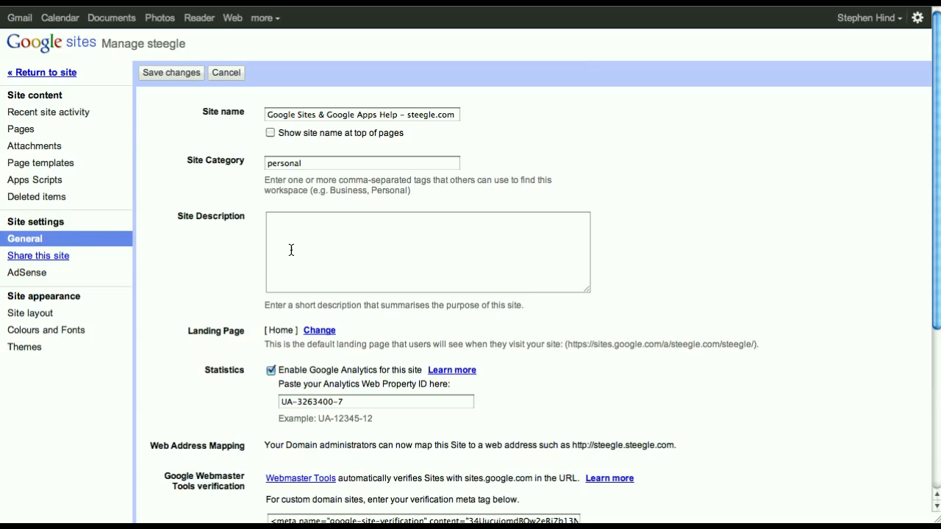
{"action": "scroll", "scroll_direction": "down", "scroll_amount": 3}
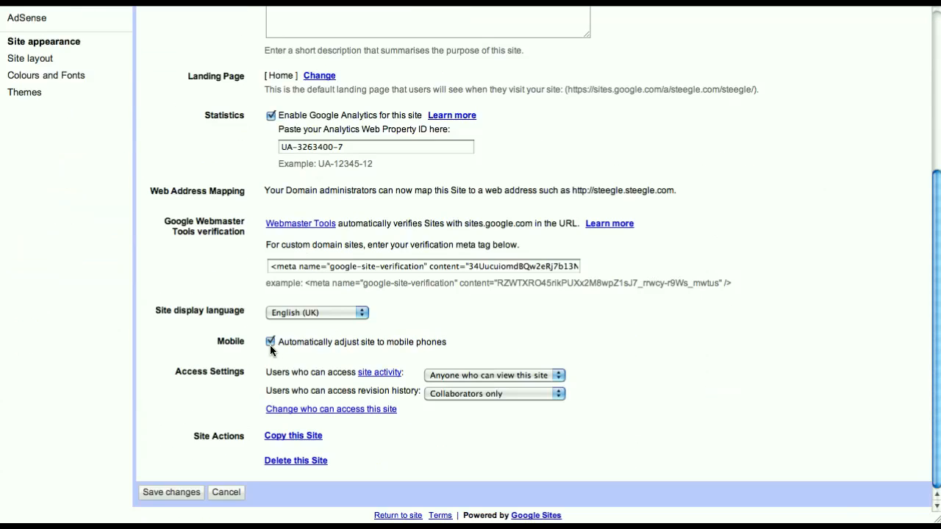
{"action": "left_click", "coordinate": [270, 341]}
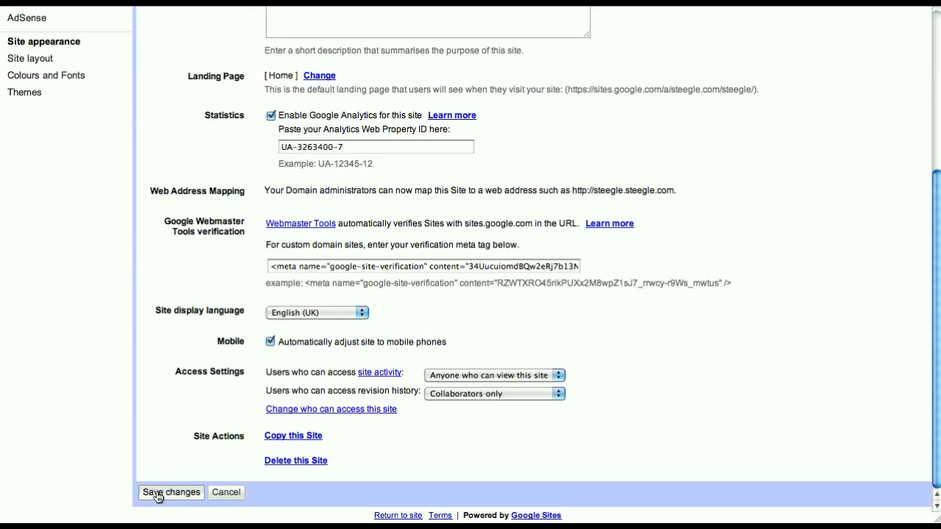
{"action": "left_click", "coordinate": [170, 493]}
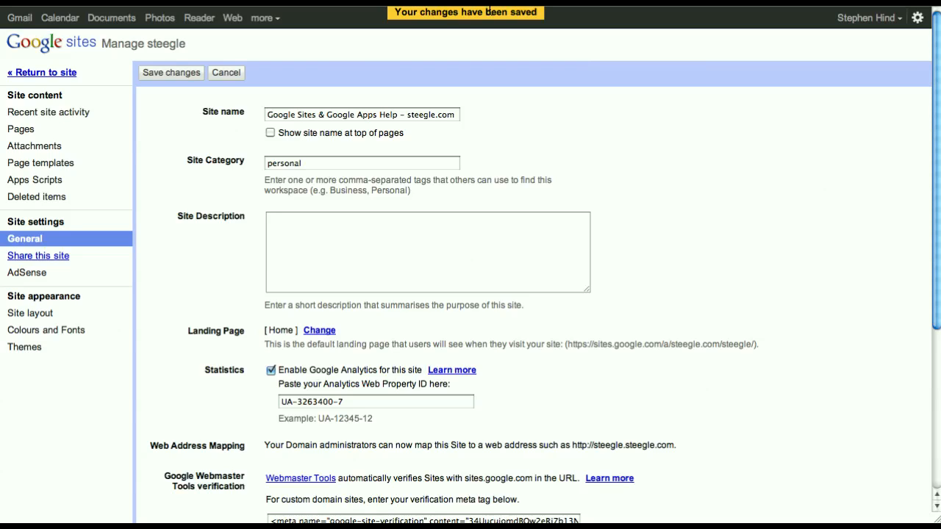
{"action": "mouse_move", "coordinate": [41, 72]}
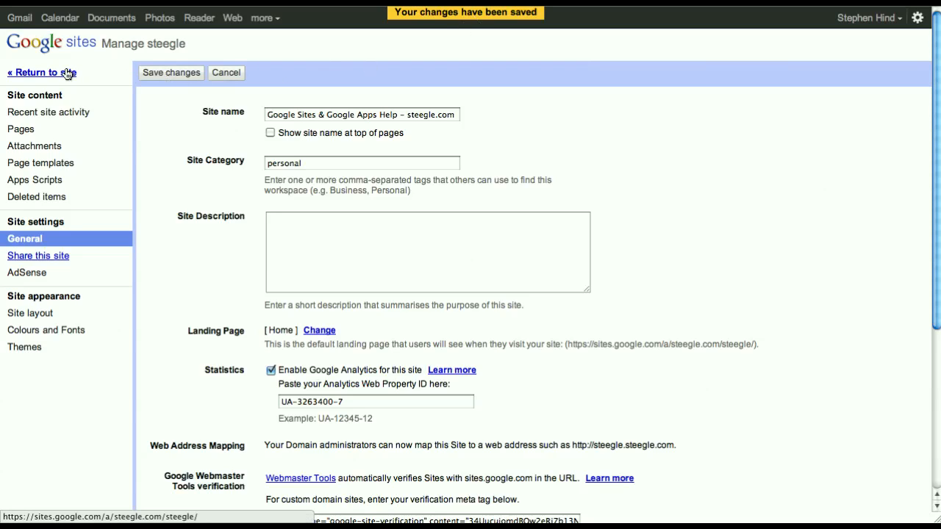
Return to the Steegle site and preview the home page as a viewer.
{"action": "left_click", "coordinate": [41, 72]}
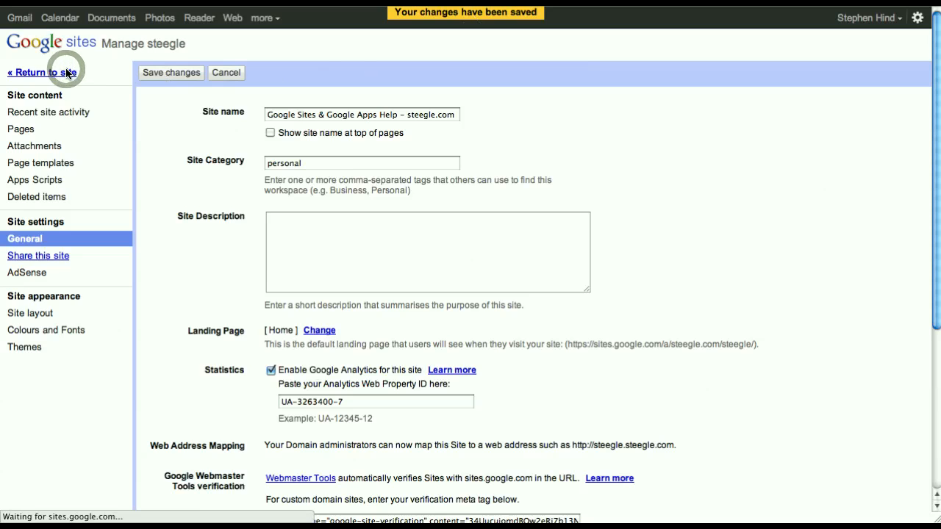
{"action": "left_click", "coordinate": [42, 72]}
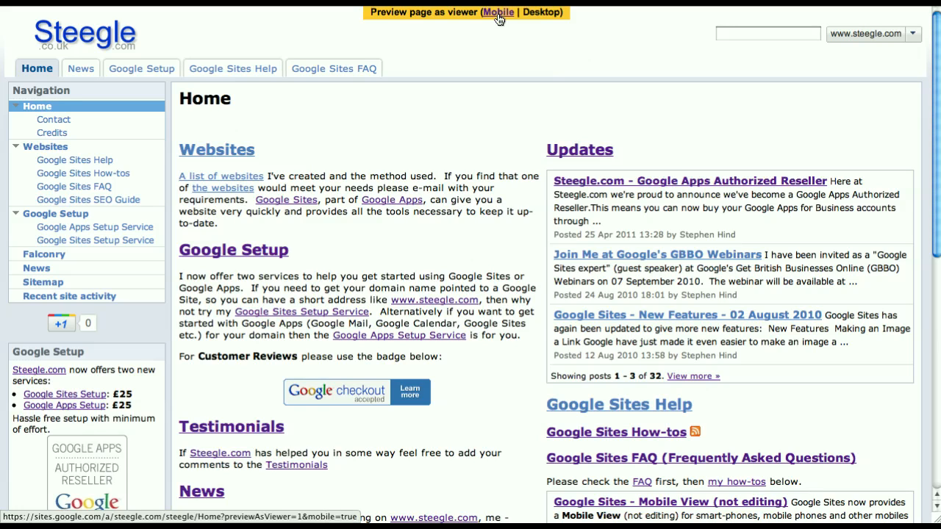
Switch the preview to Mobile layout and leave the navigation sidebar collapsed.
{"action": "left_click", "coordinate": [498, 12]}
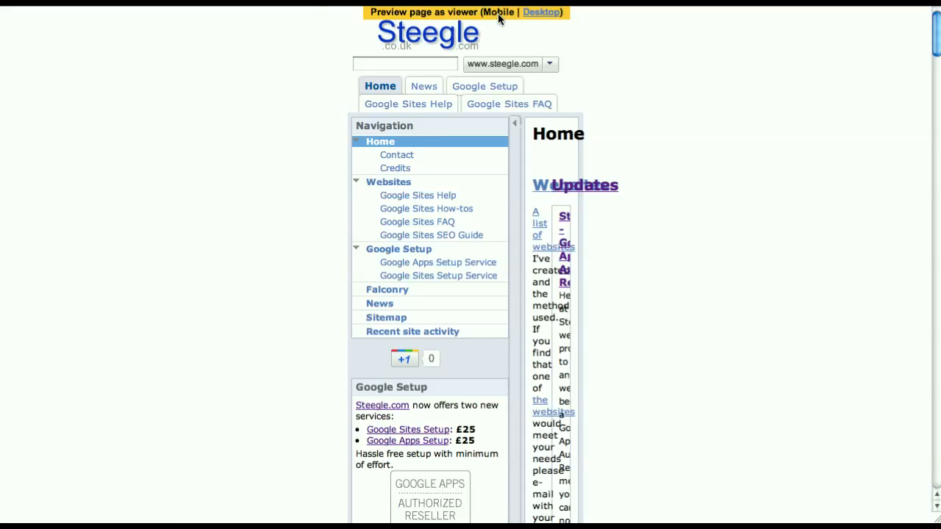
{"action": "mouse_move", "coordinate": [498, 130]}
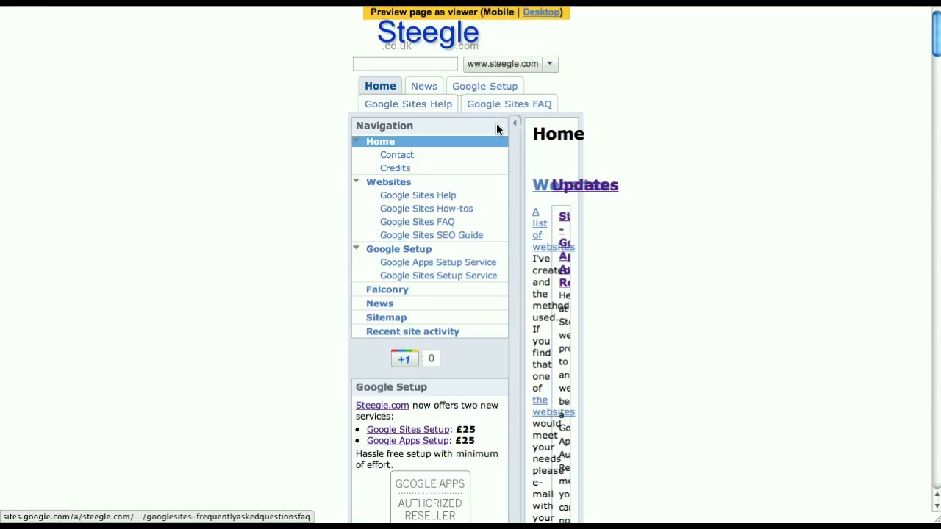
{"action": "mouse_move", "coordinate": [513, 156]}
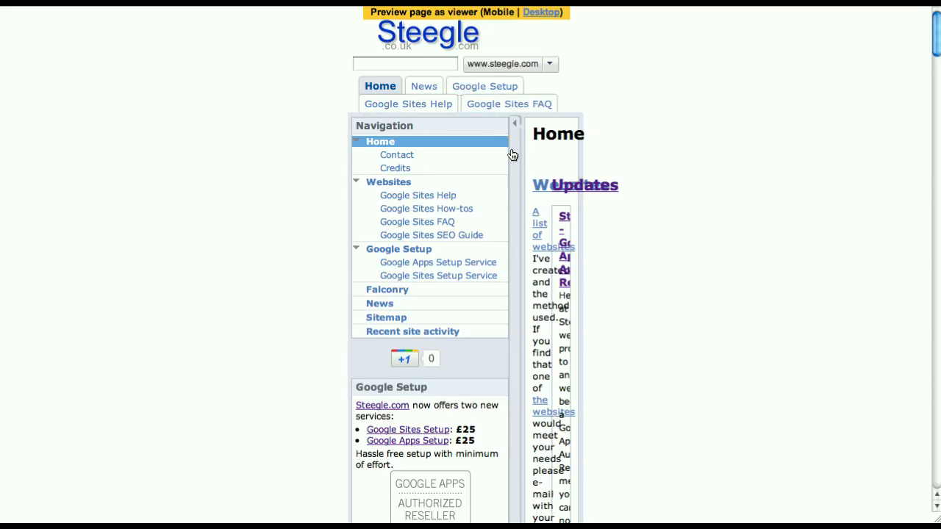
{"action": "left_click", "coordinate": [515, 123]}
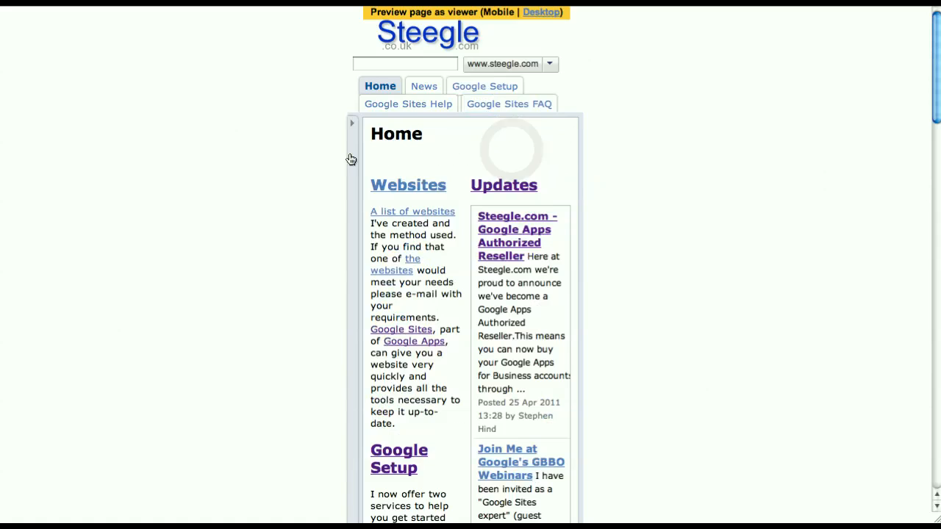
{"action": "left_click", "coordinate": [352, 124]}
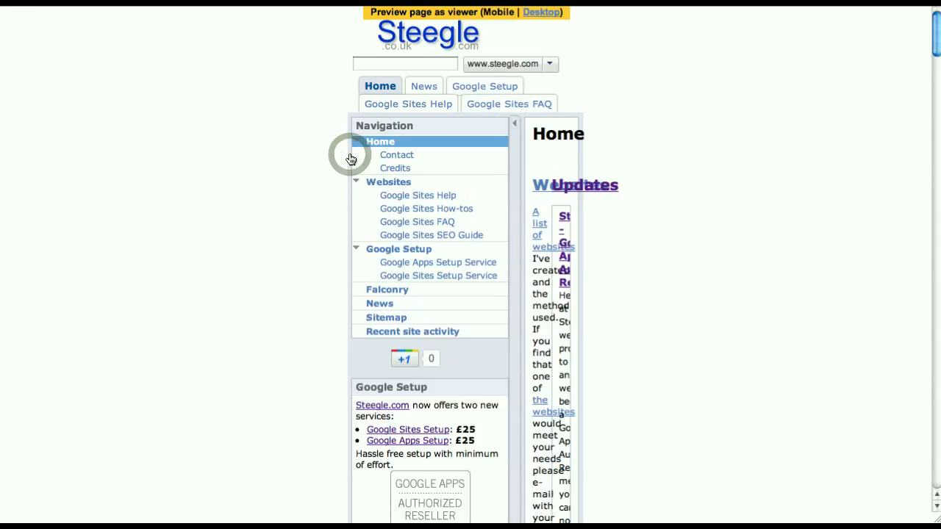
{"action": "left_click", "coordinate": [515, 124]}
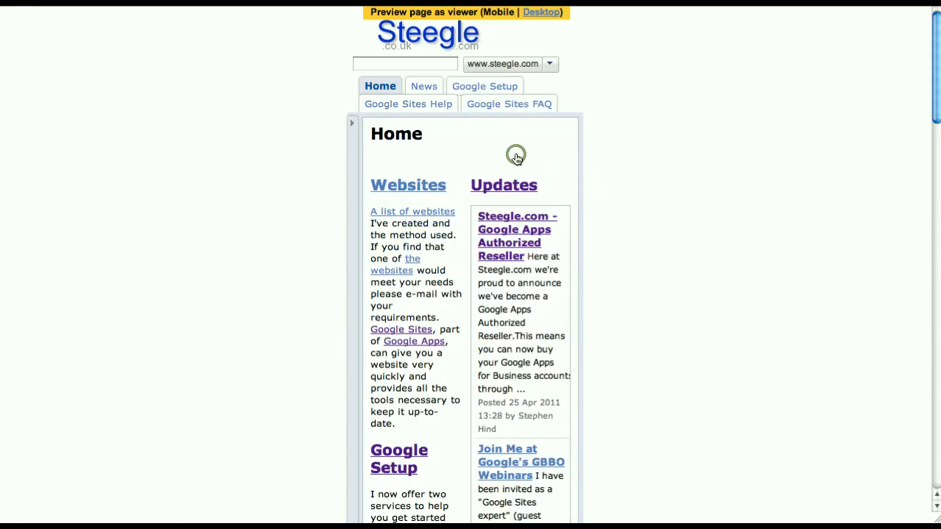
{"action": "mouse_move", "coordinate": [514, 159]}
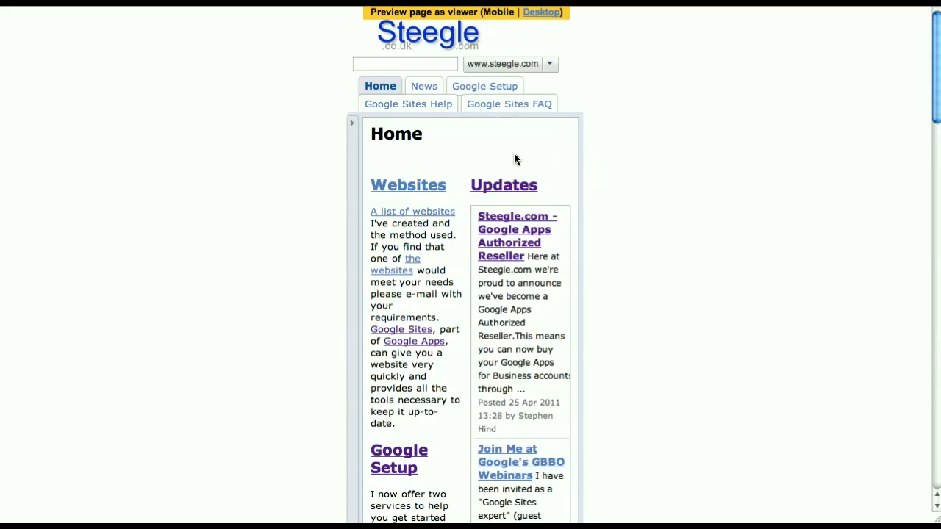
{"action": "mouse_move", "coordinate": [451, 132]}
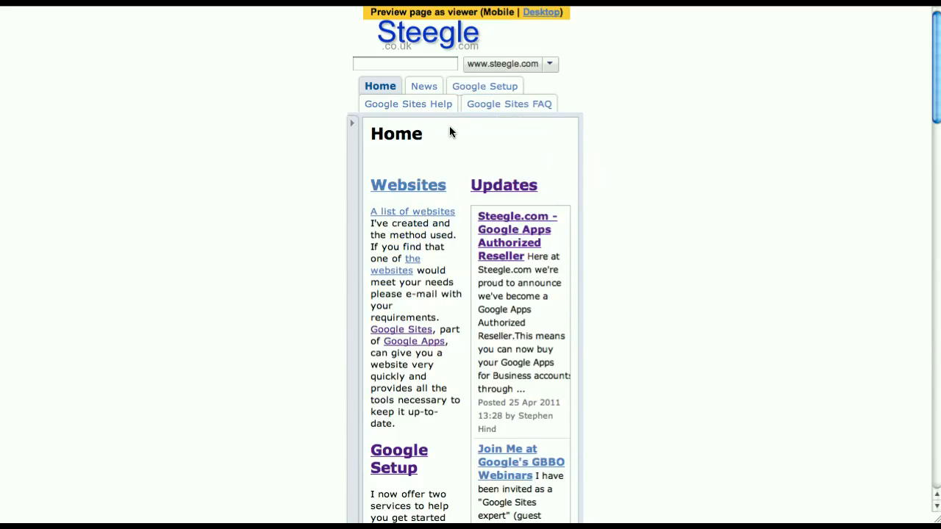
Expand the Google Sites Help menu to list its subpages in the mobile preview.
{"action": "left_click", "coordinate": [407, 103]}
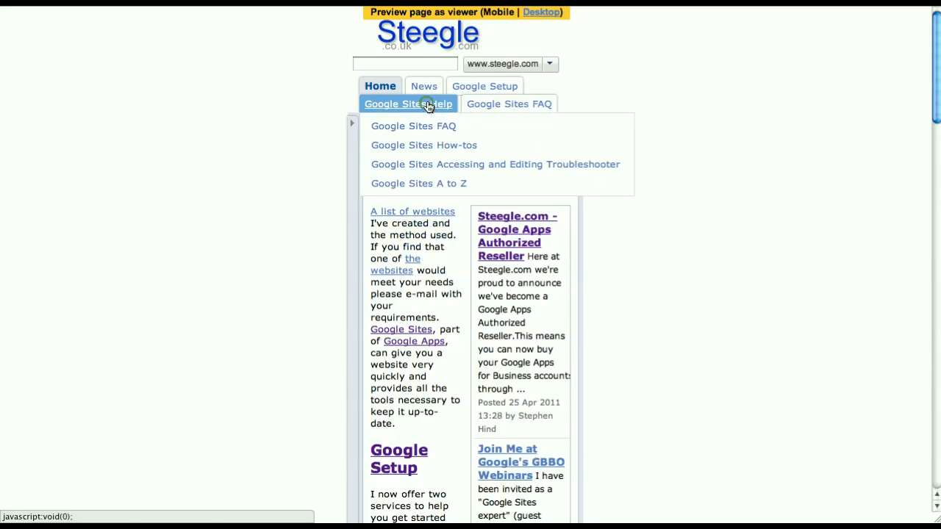
{"action": "mouse_move", "coordinate": [424, 146]}
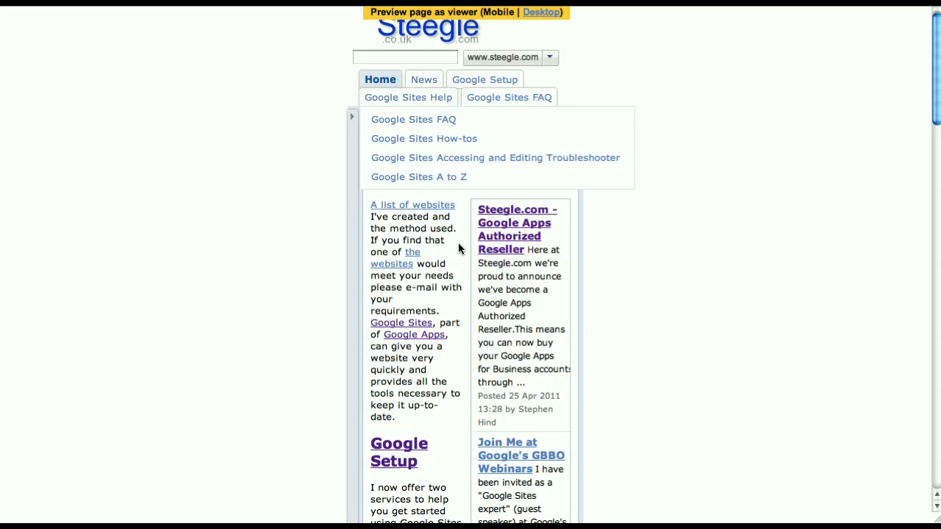
{"action": "scroll", "scroll_direction": "down", "scroll_amount": 3}
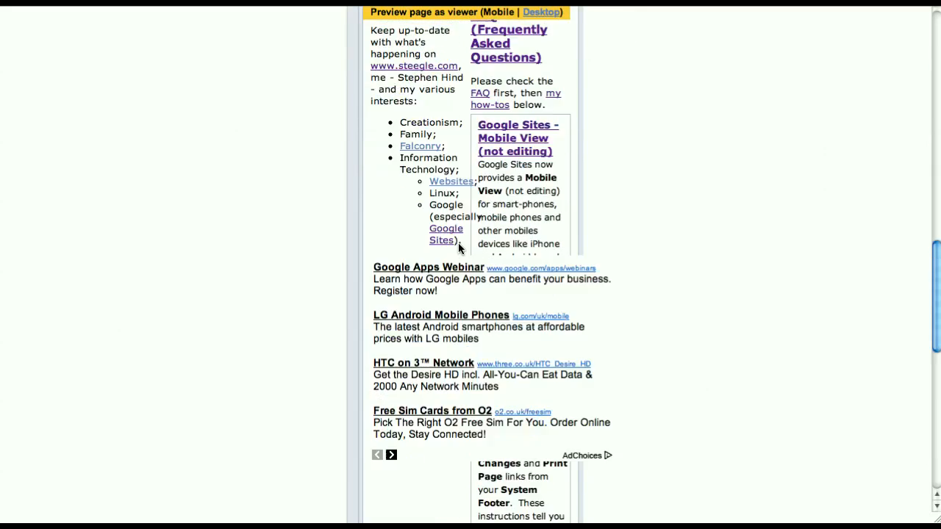
{"action": "scroll", "scroll_direction": "down", "scroll_amount": 3}
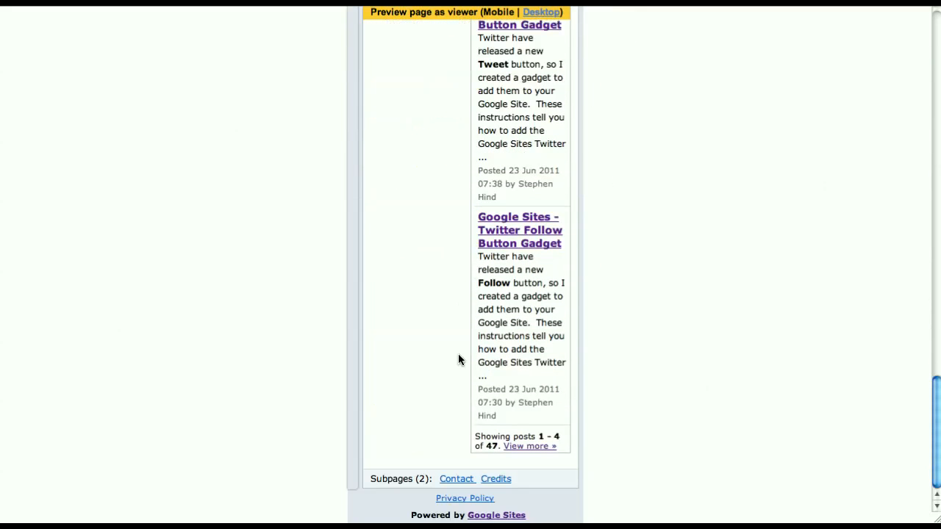
{"action": "mouse_move", "coordinate": [400, 518]}
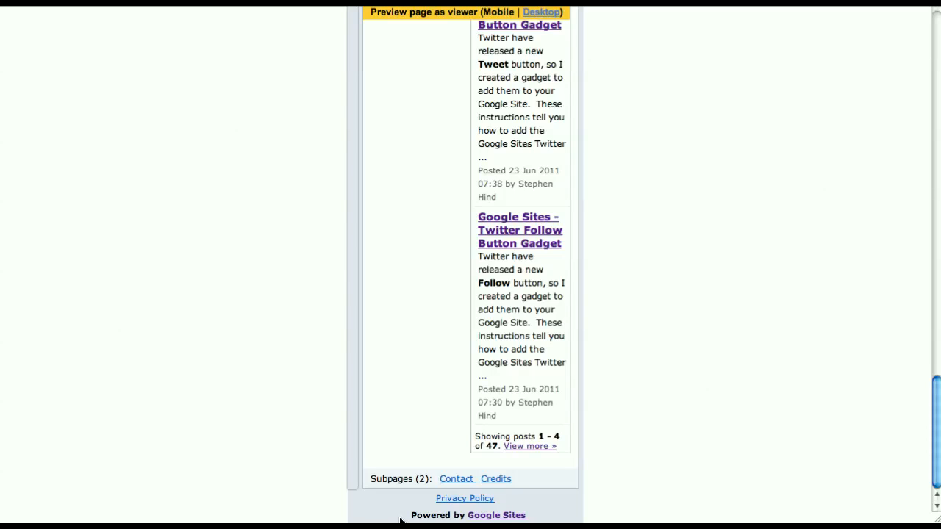
{"action": "scroll", "scroll_direction": "up", "scroll_amount": 3}
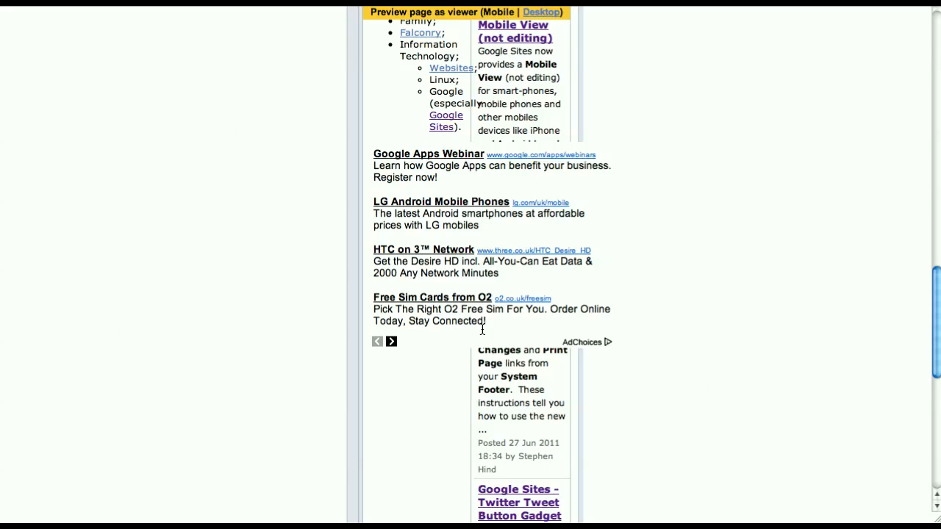
{"action": "mouse_move", "coordinate": [623, 182]}
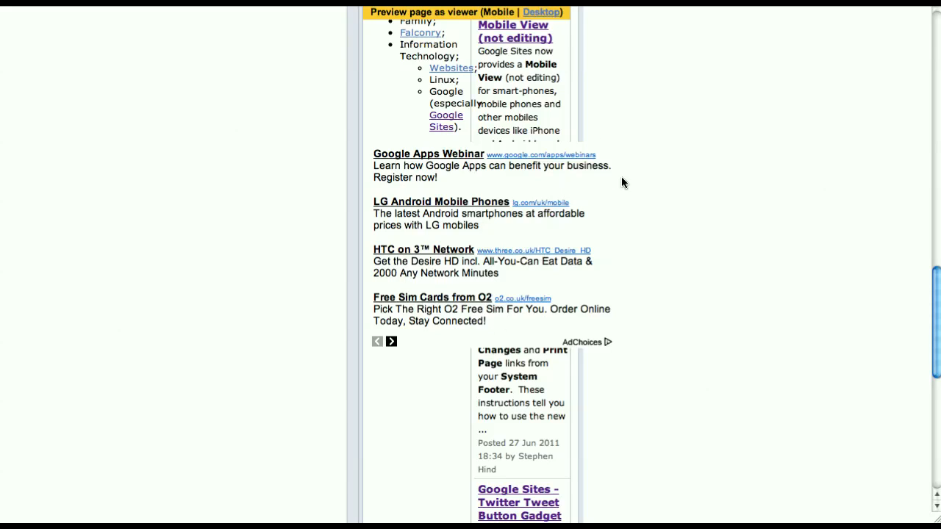
{"action": "mouse_move", "coordinate": [476, 335]}
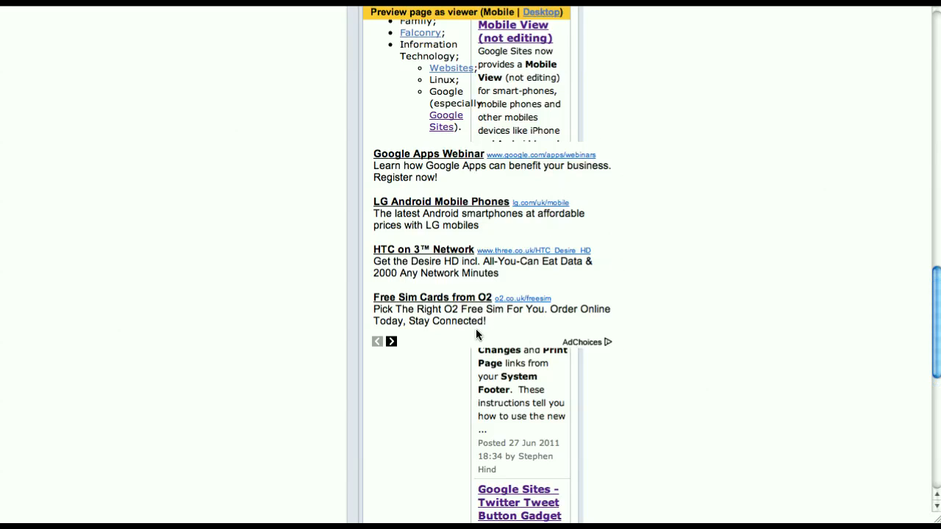